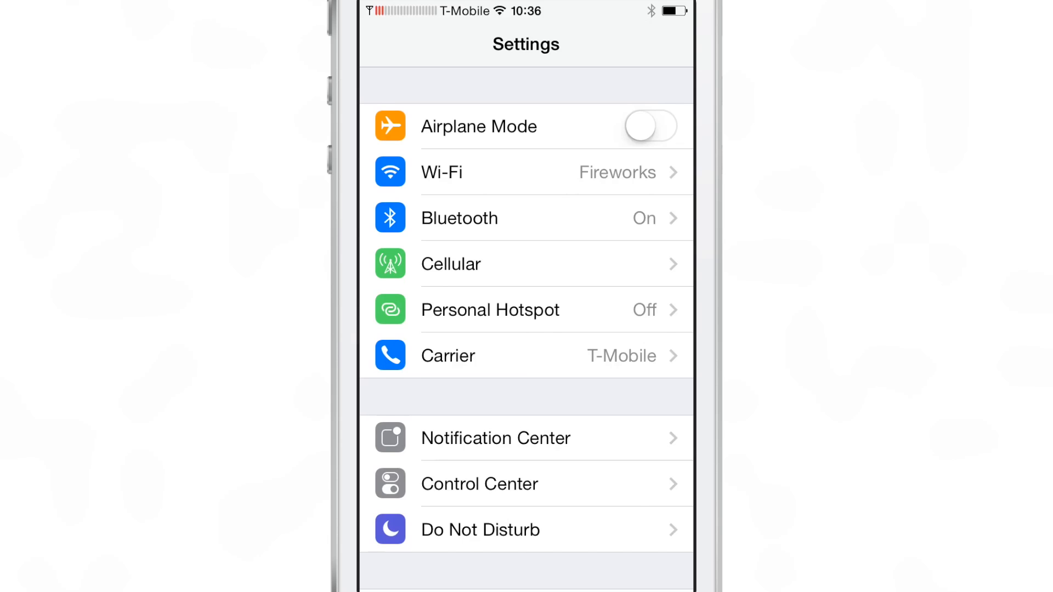
Step: Set Meter's activation method to Single Tap Left on the status bar
{"action": "scroll", "scroll_direction": "down", "scroll_amount": 3}
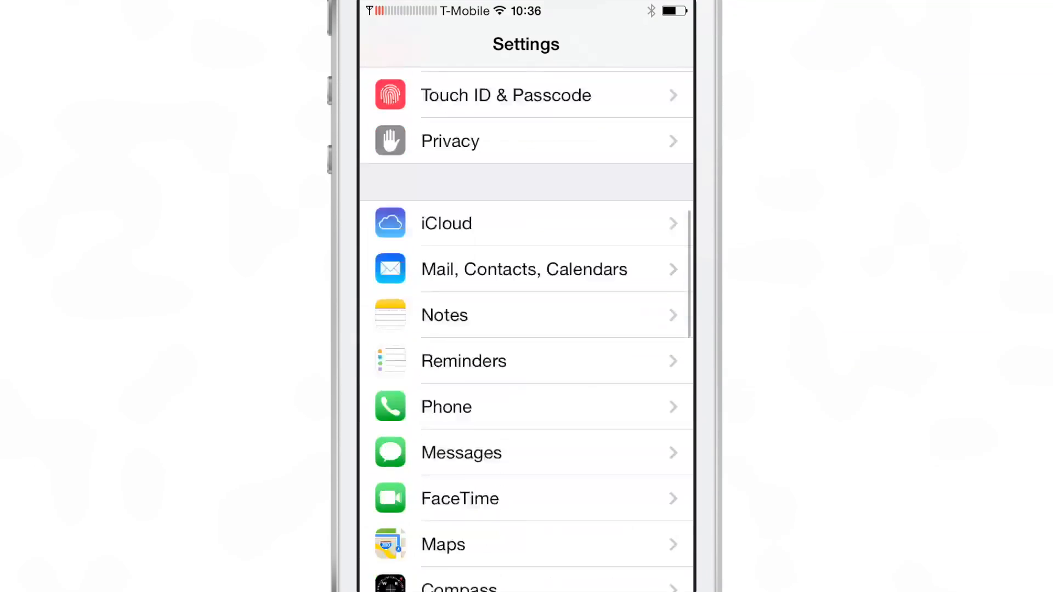
{"action": "scroll", "scroll_direction": "down", "scroll_amount": 3}
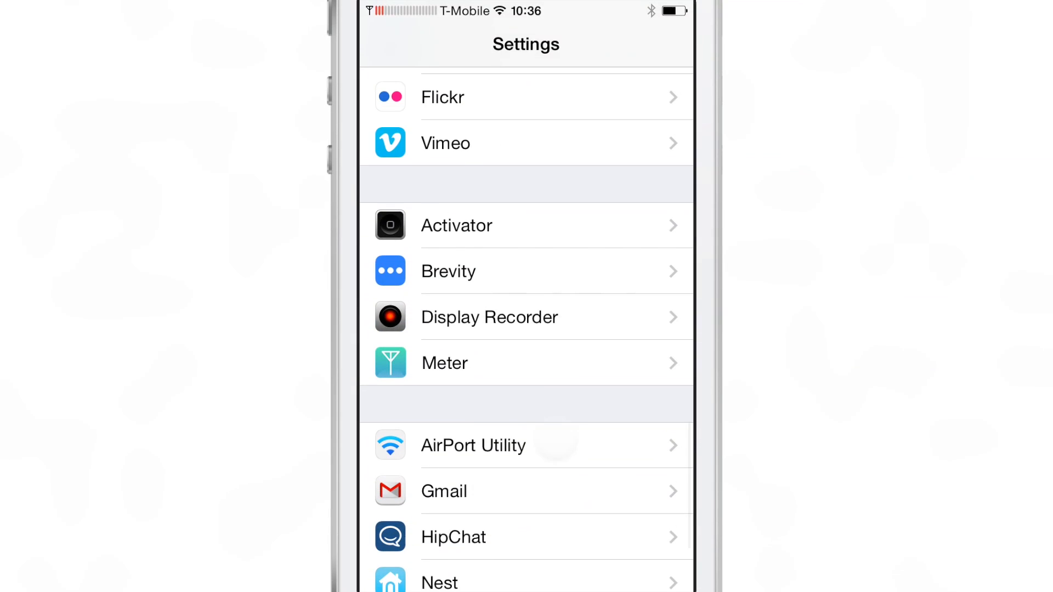
{"action": "left_click", "coordinate": [445, 362]}
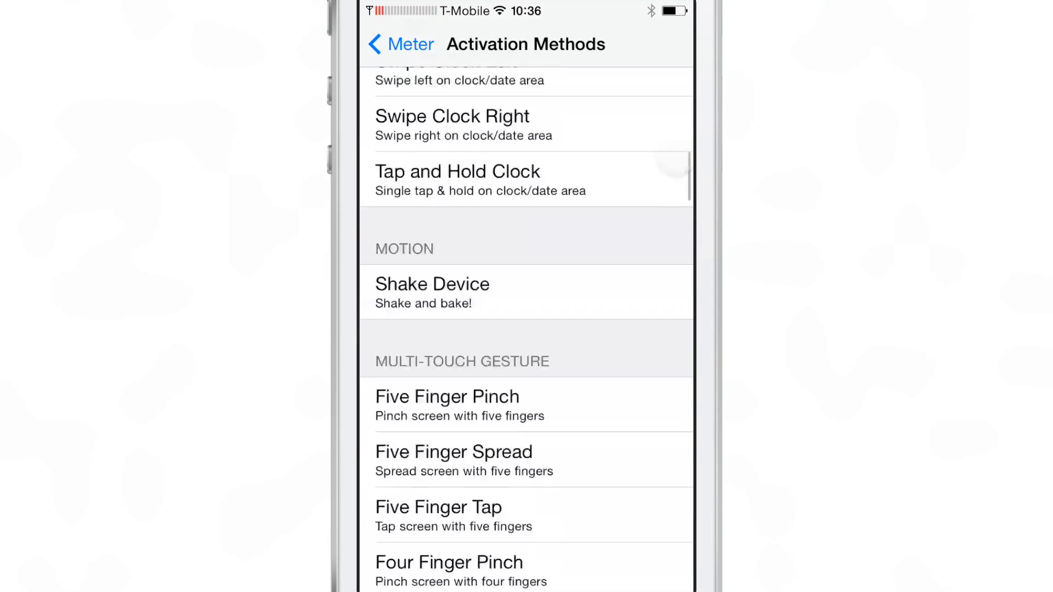
{"action": "scroll", "scroll_direction": "down", "scroll_amount": 3}
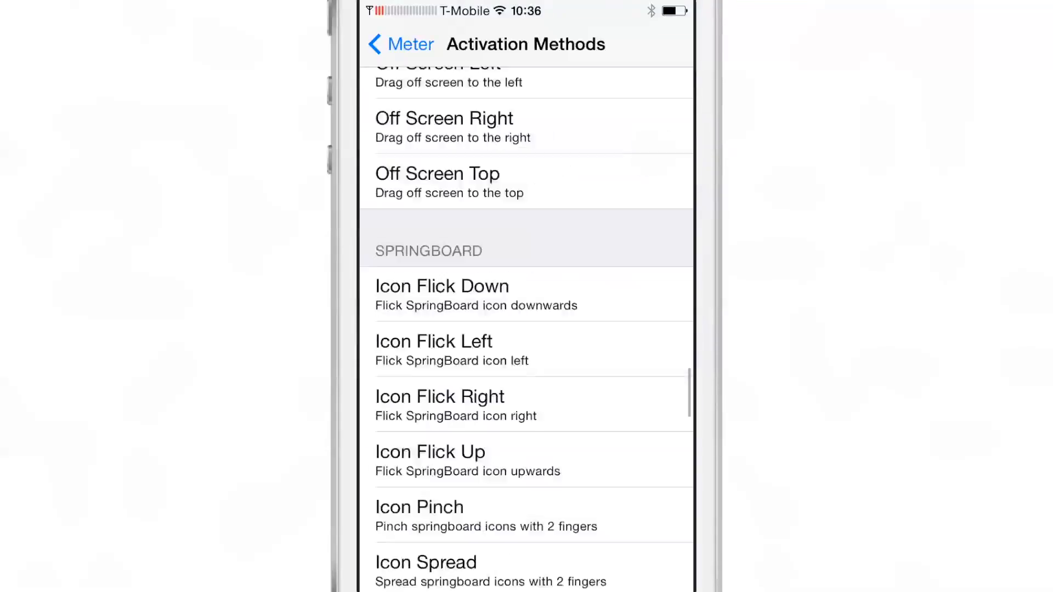
{"action": "scroll", "scroll_direction": "down", "scroll_amount": 3}
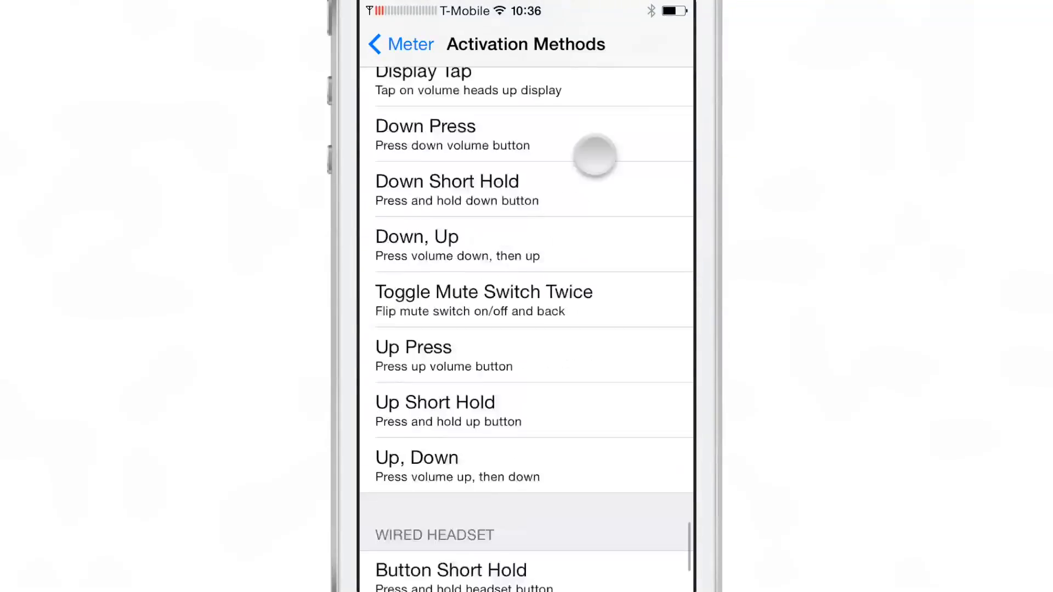
{"action": "scroll", "scroll_direction": "up", "scroll_amount": 3}
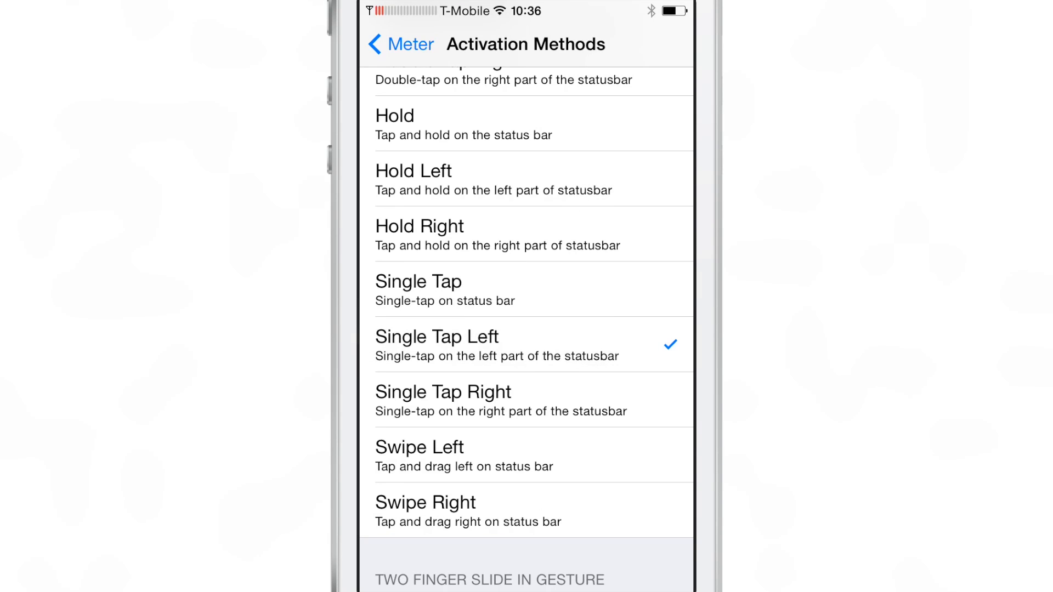
Step: Choose the Vertical Bars signal theme for Meter, then return to the main Settings list
{"action": "left_click", "coordinate": [410, 43]}
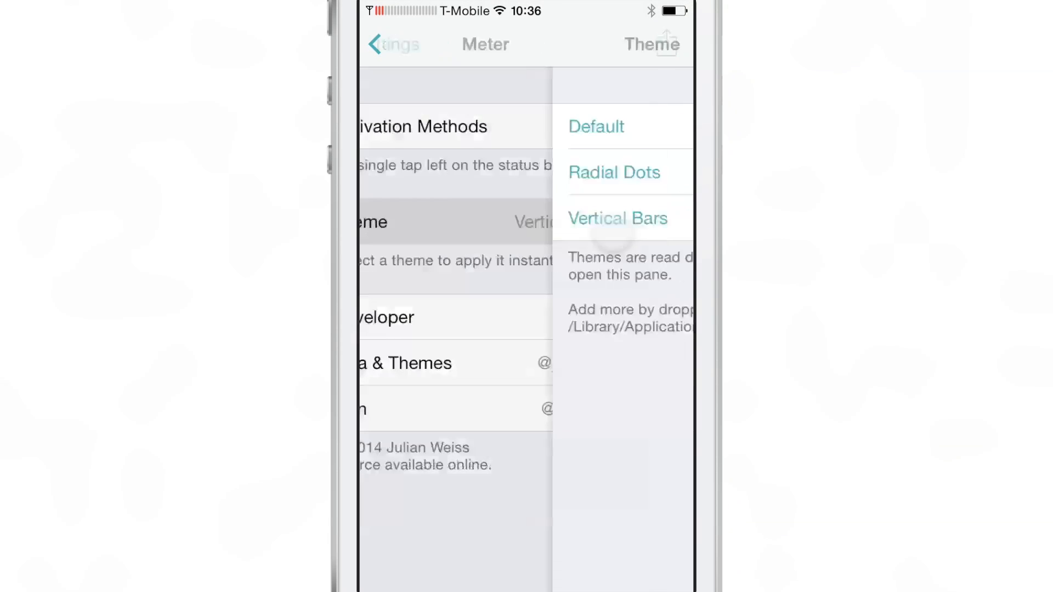
{"action": "left_click", "coordinate": [614, 172]}
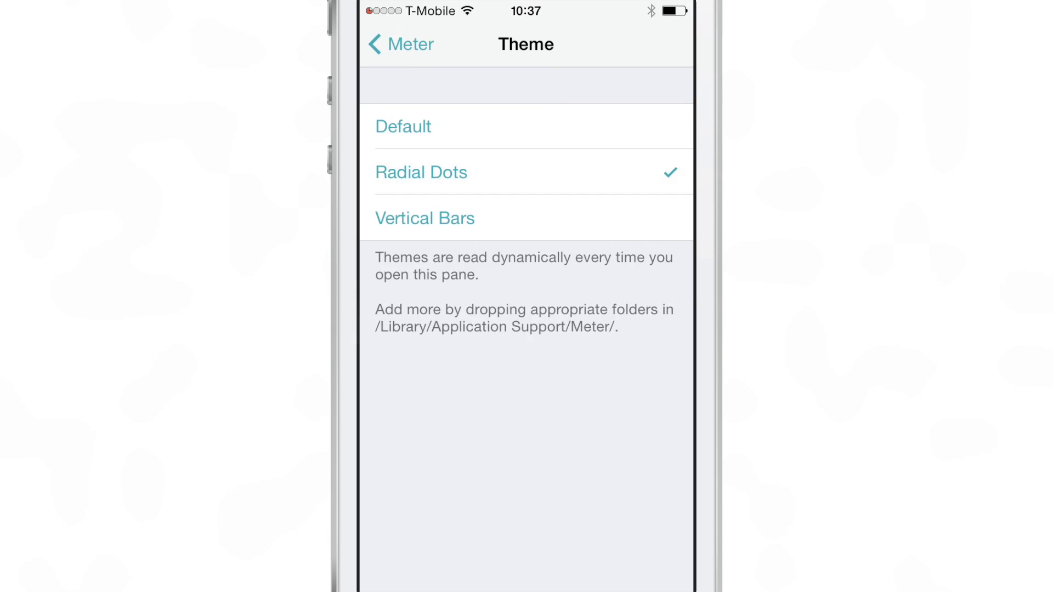
{"action": "left_click", "coordinate": [403, 126]}
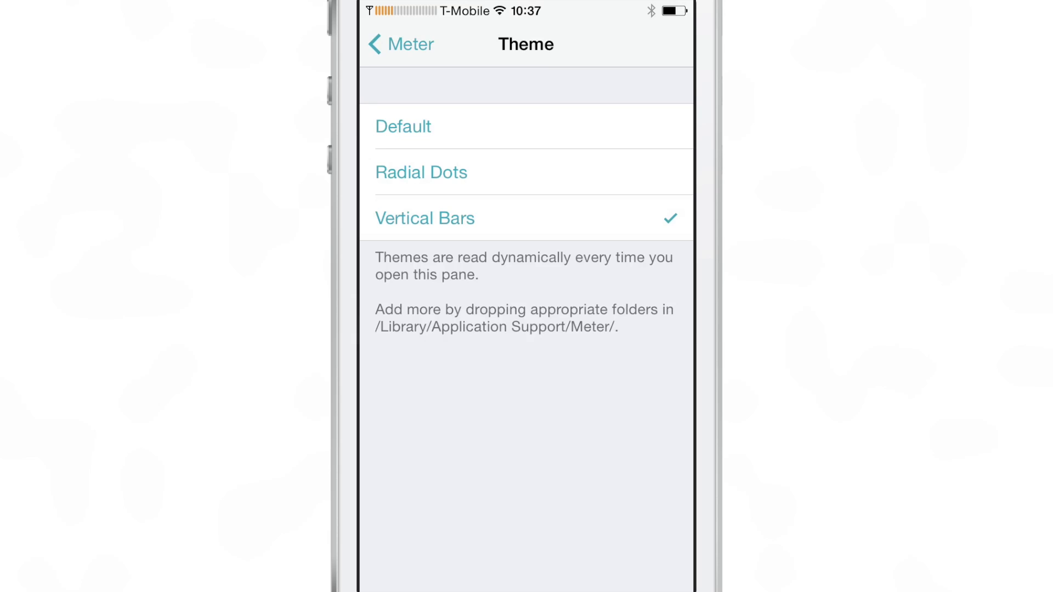
{"action": "left_click", "coordinate": [422, 172]}
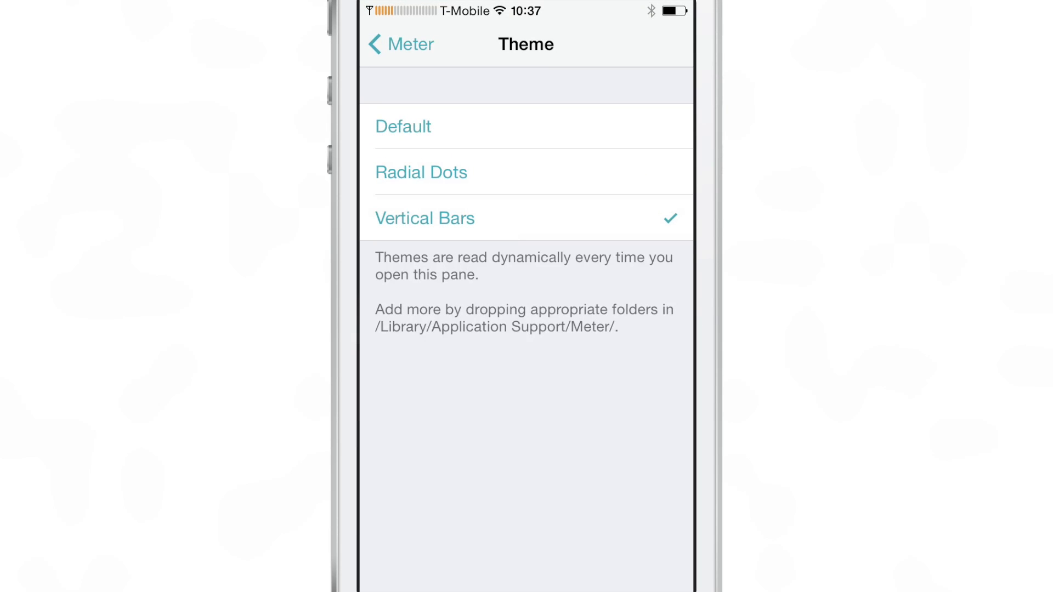
{"action": "left_click", "coordinate": [400, 44]}
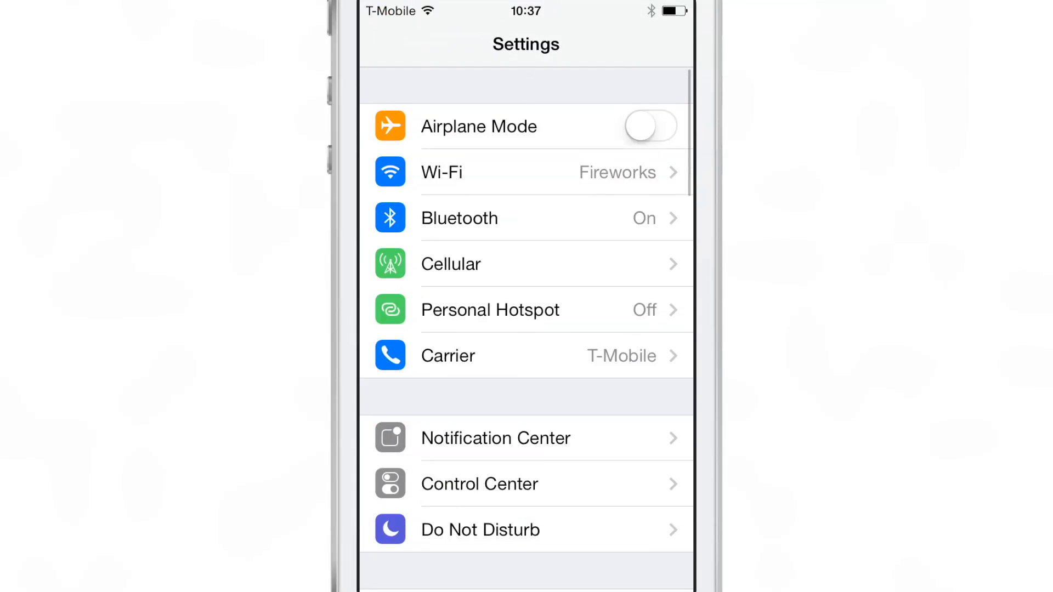